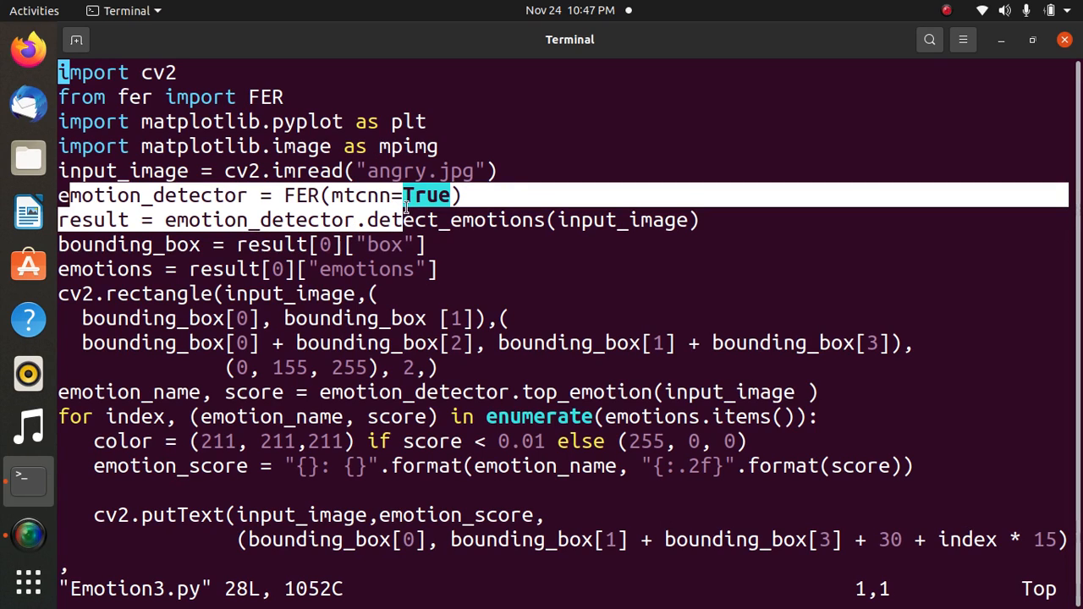
{"action": "mouse_move", "coordinate": [188, 258]}
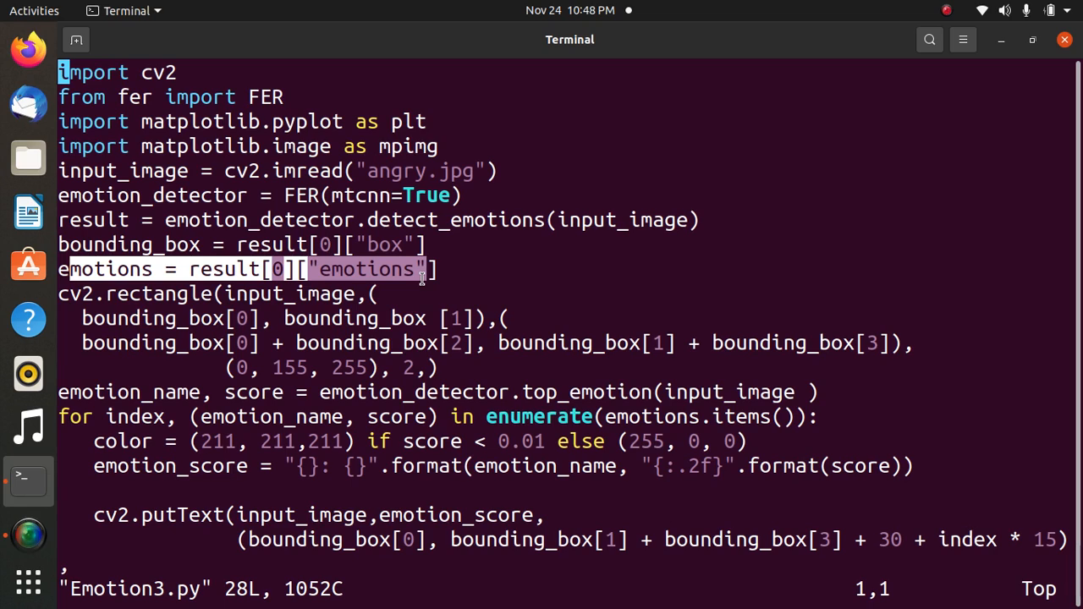
{"action": "mouse_move", "coordinate": [334, 337]}
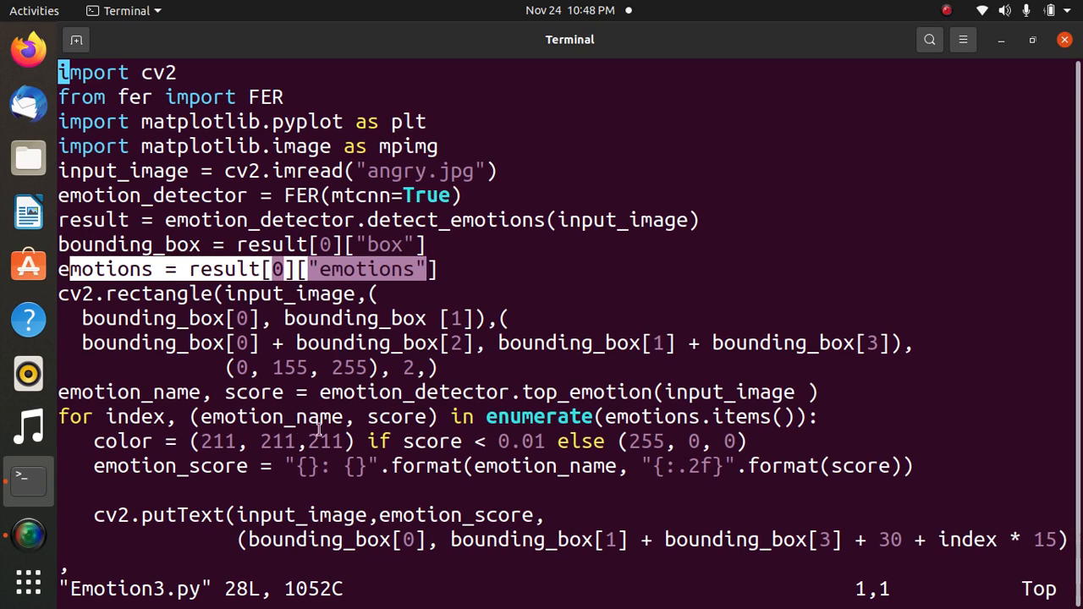
{"action": "mouse_move", "coordinate": [132, 404]}
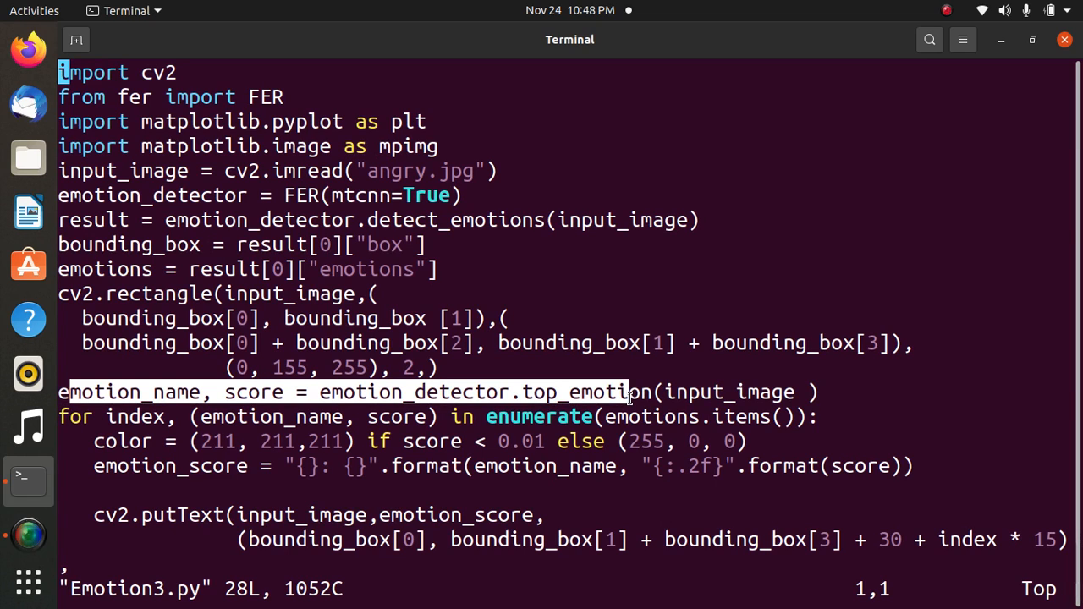
{"action": "mouse_move", "coordinate": [101, 427]}
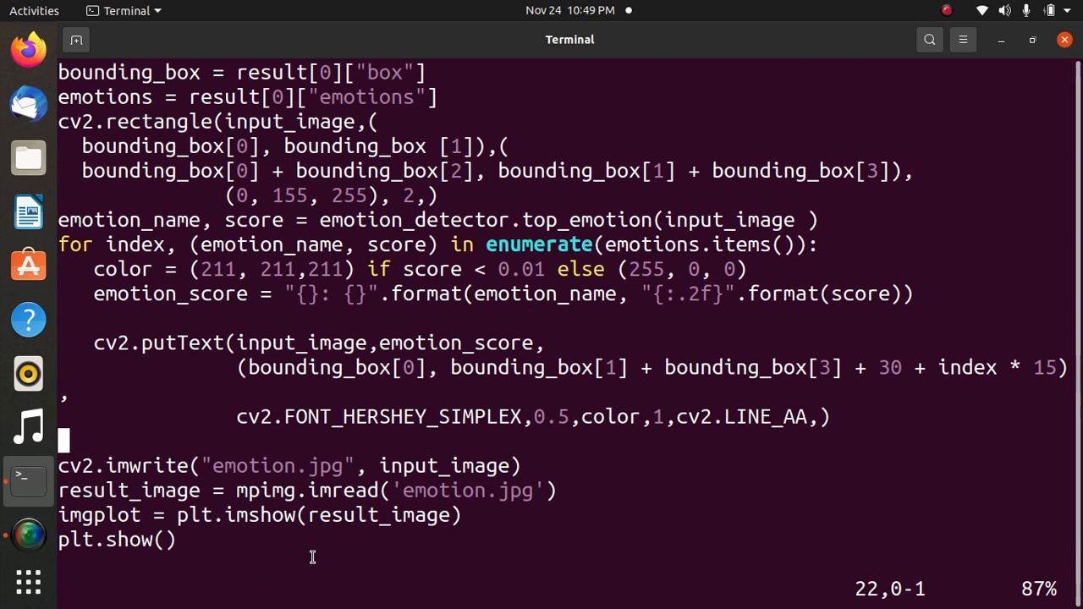
{"action": "mouse_move", "coordinate": [75, 519]}
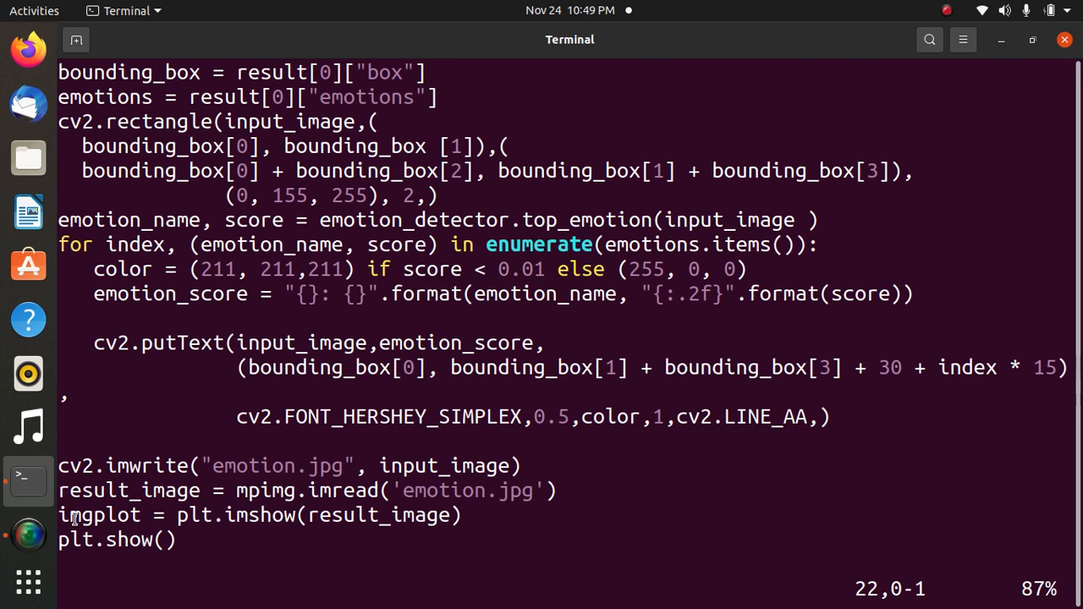
Run Emotion3.py with python instead of vim and scroll through its TensorFlow log output.
{"action": "double_click", "coordinate": [100, 514]}
{"action": "type", "text": "vim Emotion3.py"}
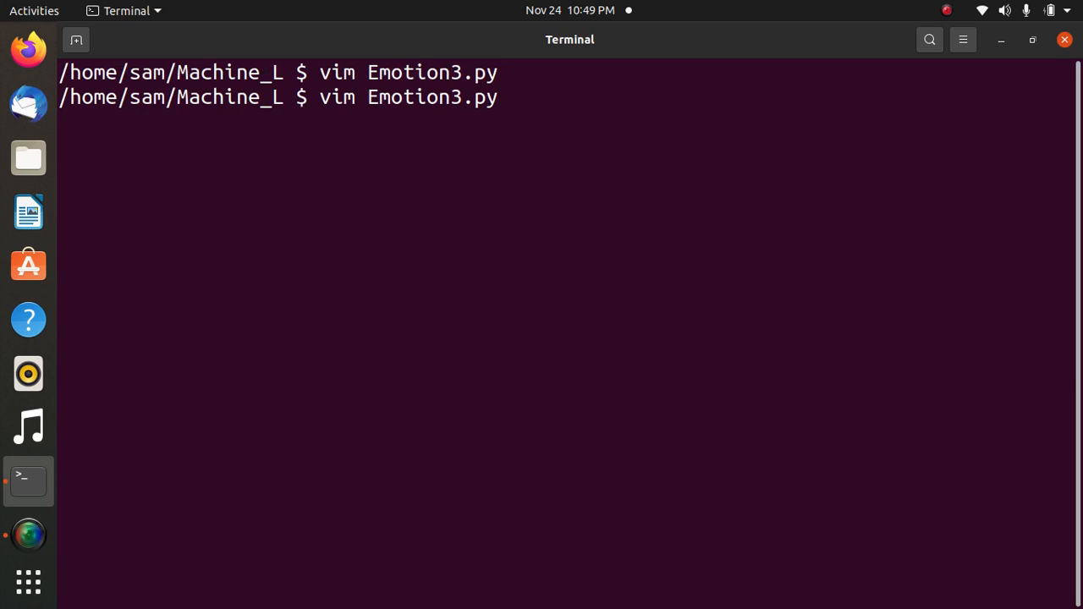
{"action": "type", "text": "p"}
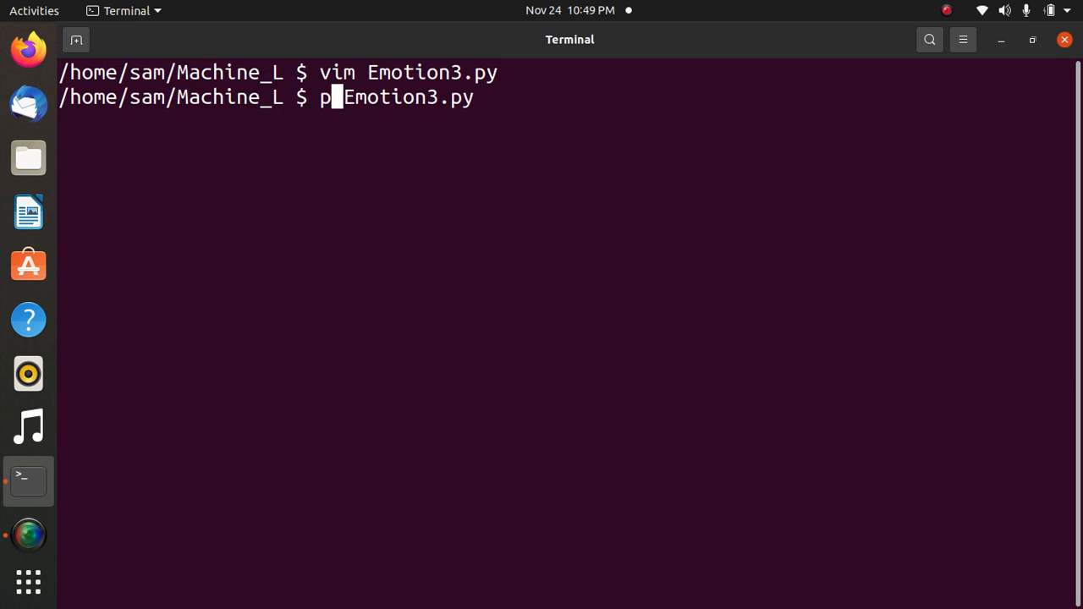
{"action": "key", "text": "Return"}
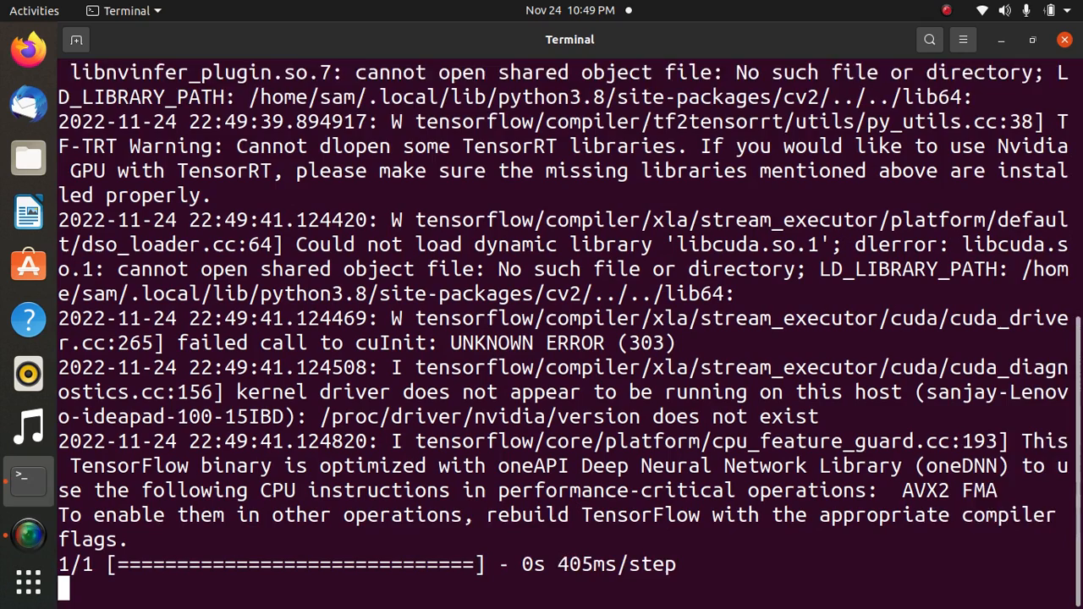
{"action": "scroll", "scroll_direction": "down", "scroll_amount": 3}
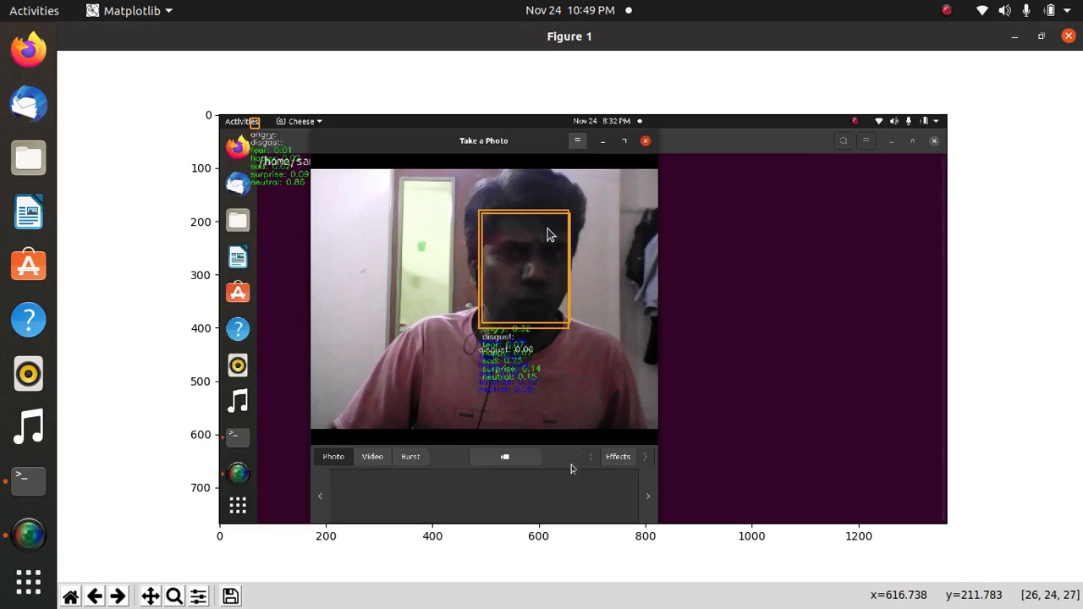
{"action": "mouse_move", "coordinate": [520, 300]}
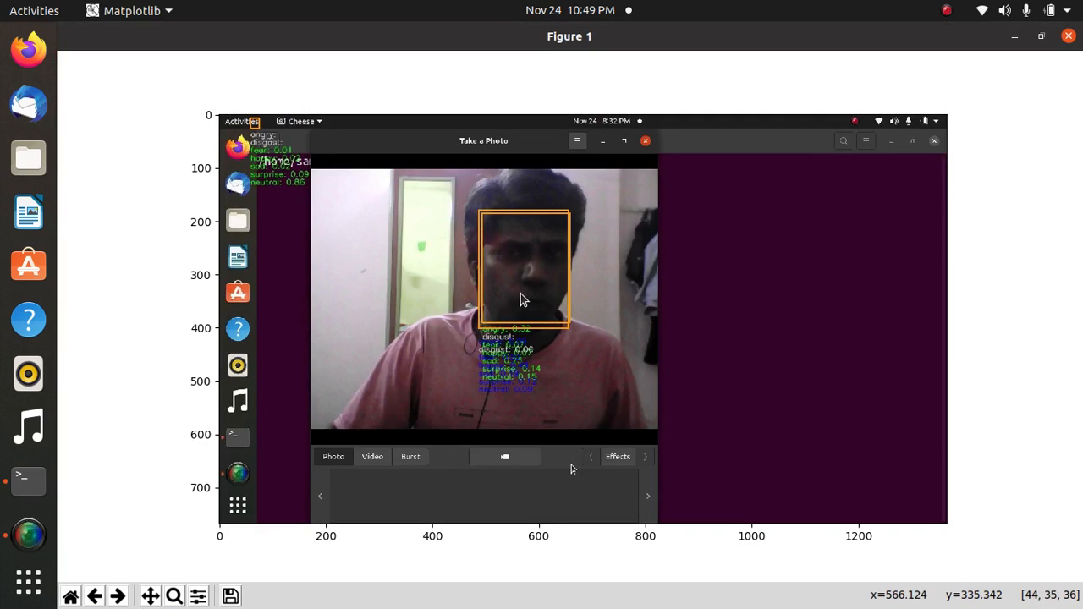